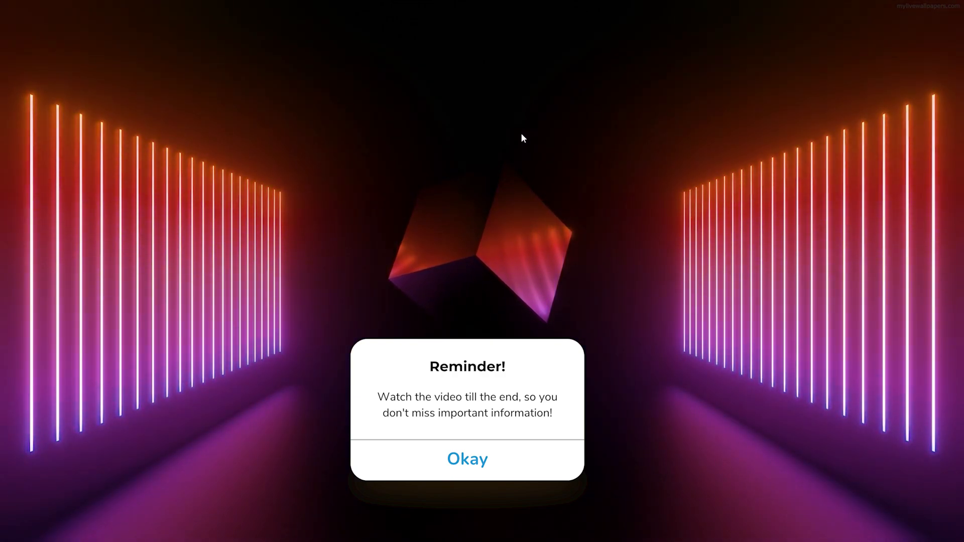
- Dismiss the reminder and launch the Settings app via taskbar search for 'settings'
left_click(467, 458)
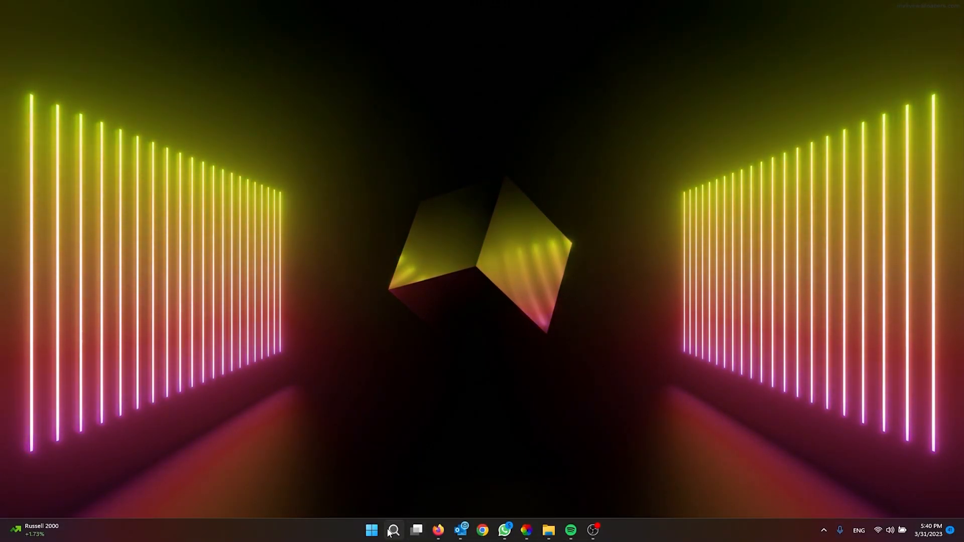
left_click(393, 530)
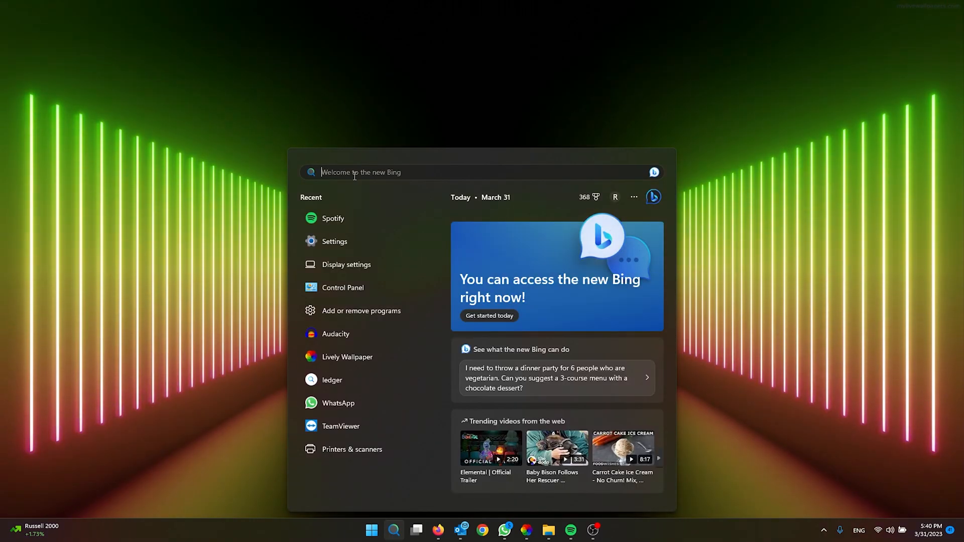
type("settings")
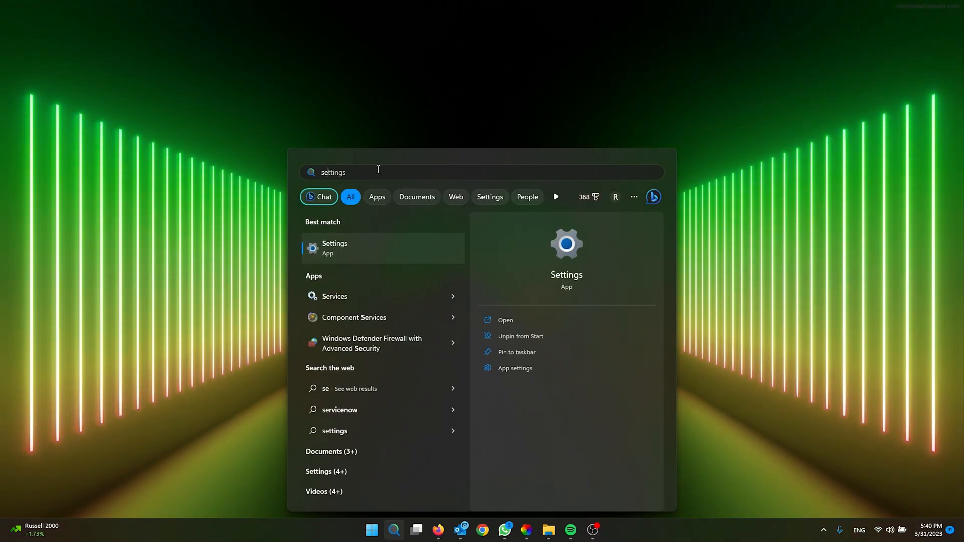
left_click(335, 248)
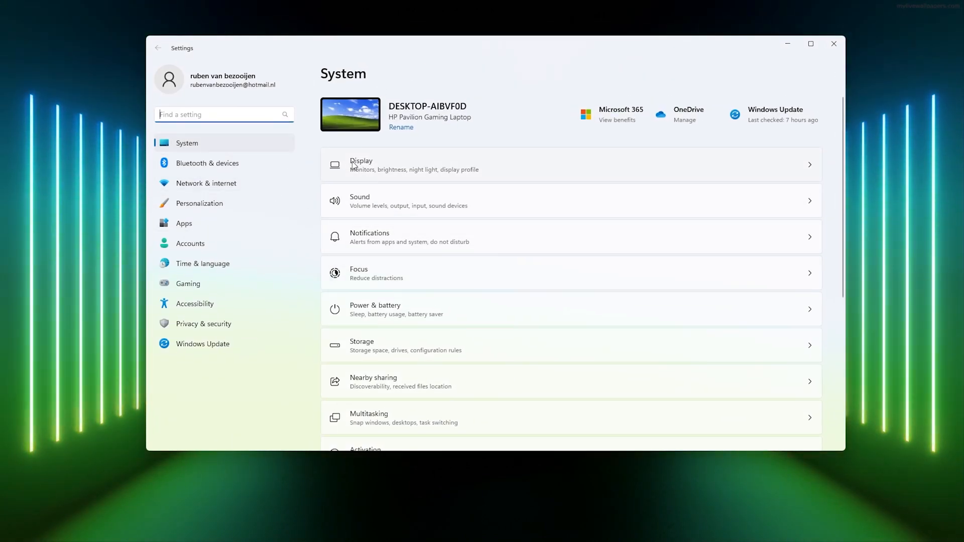
mouse_move(358, 104)
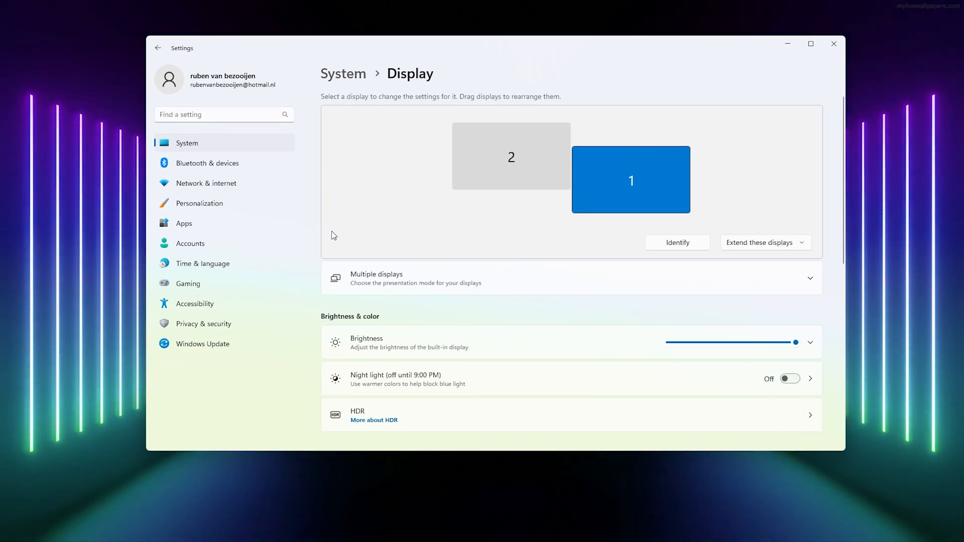
mouse_move(634, 138)
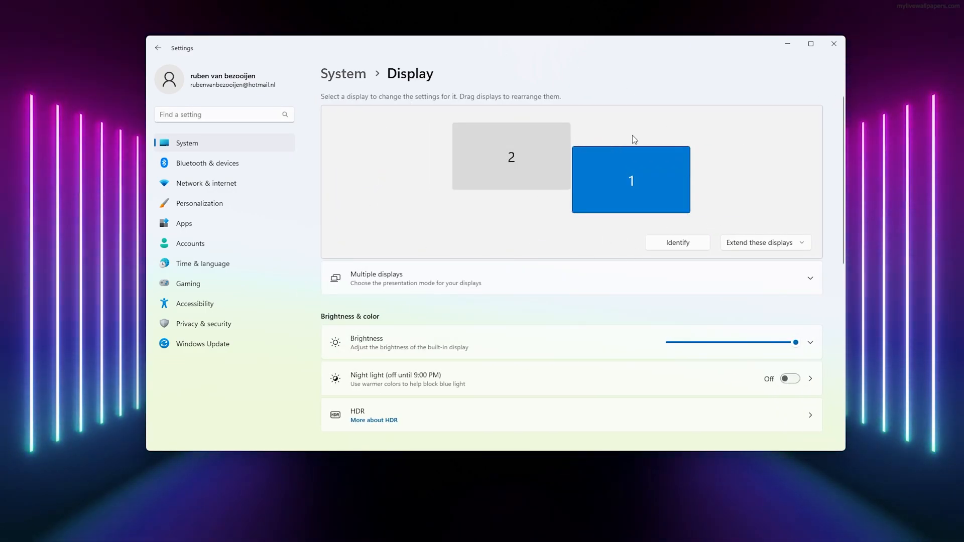
mouse_move(460, 205)
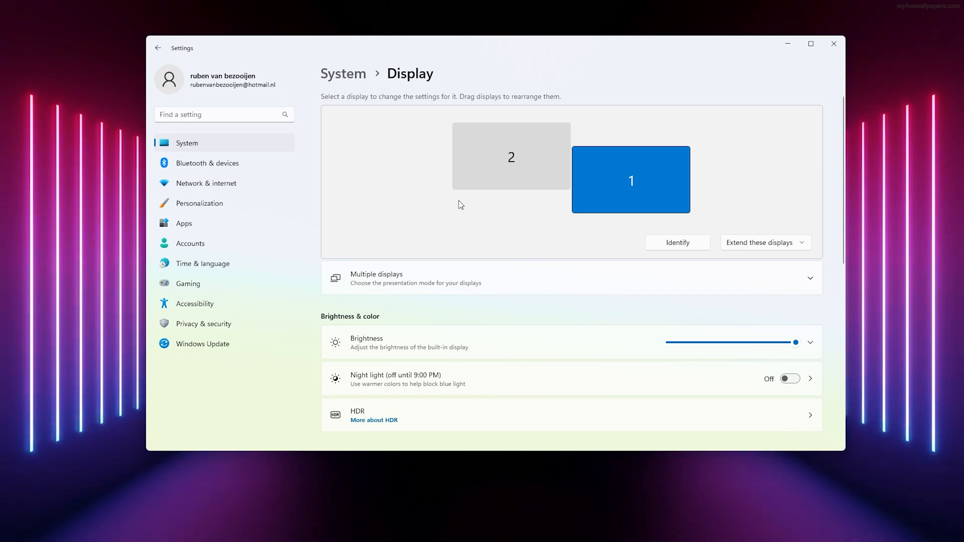
- Scroll the Display page down toward the lower settings
scroll("down", 3)
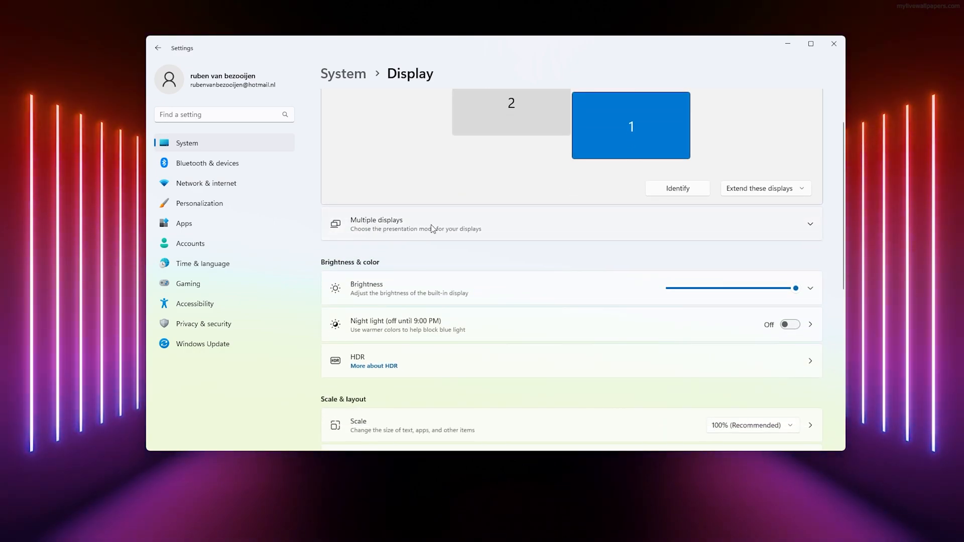
- Expand Multiple displays to reveal its options, including Detect and Connect
left_click(810, 223)
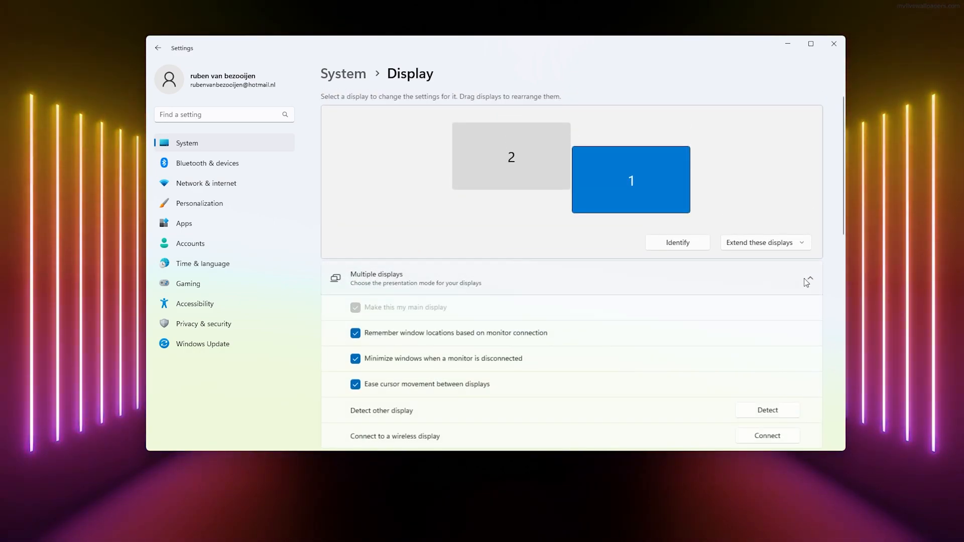
scroll("down", 3)
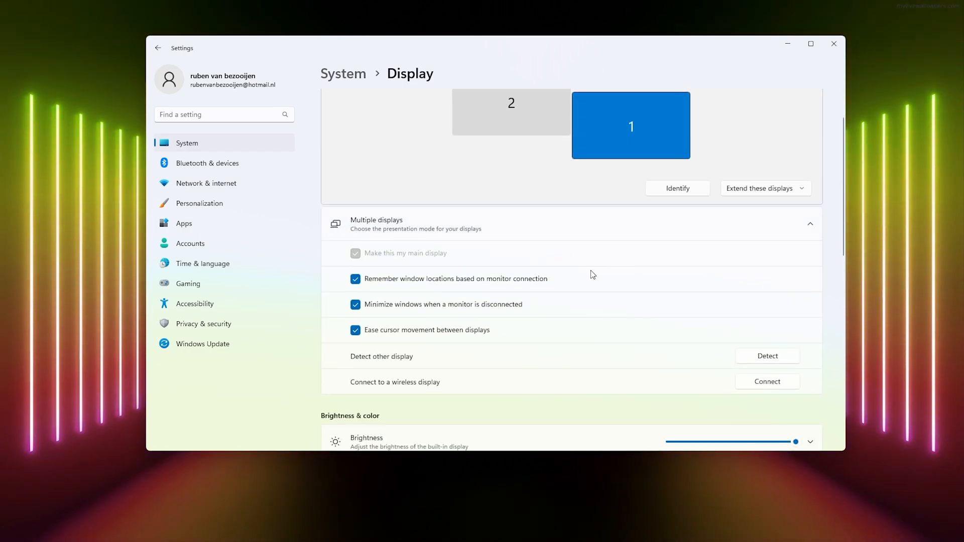
mouse_move(376, 263)
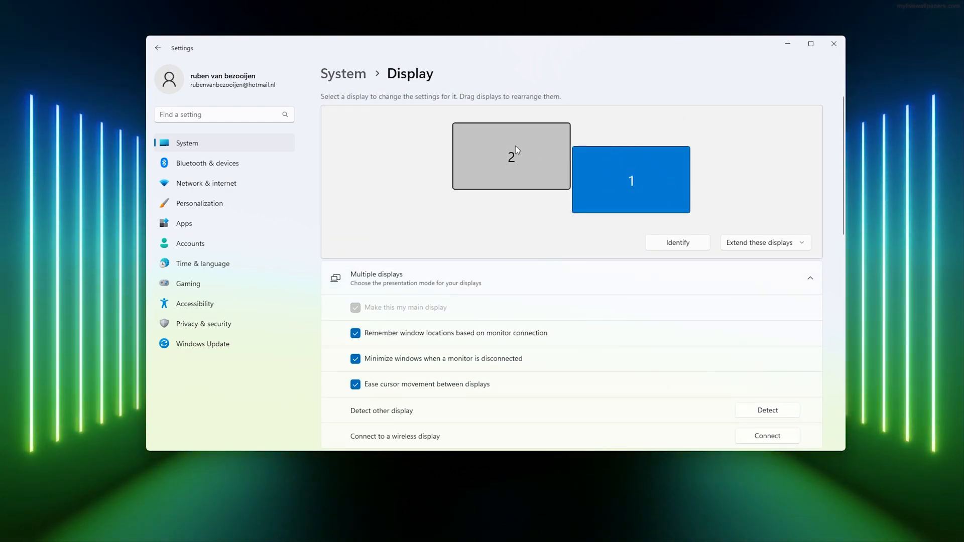
- Select display 2 and tick 'Make this my main display'
left_click(510, 156)
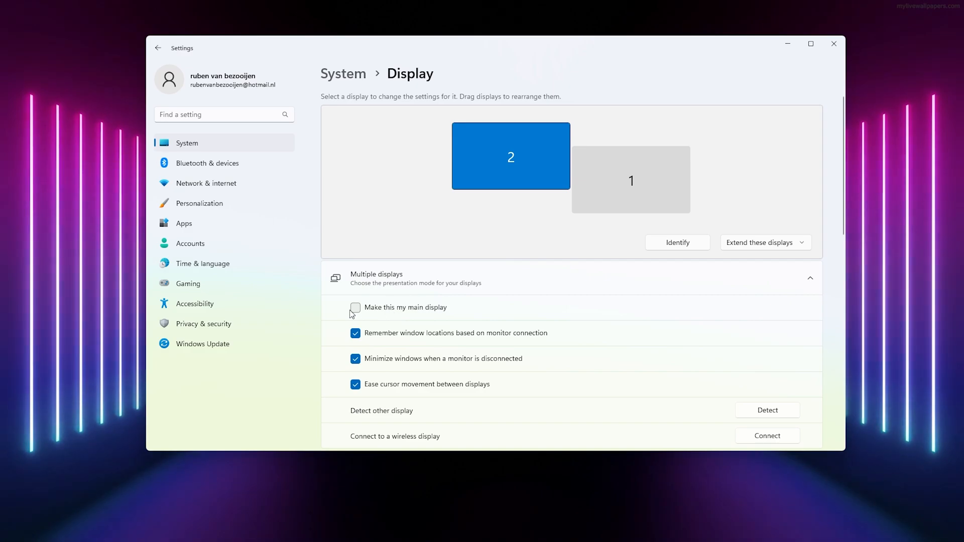
left_click(356, 308)
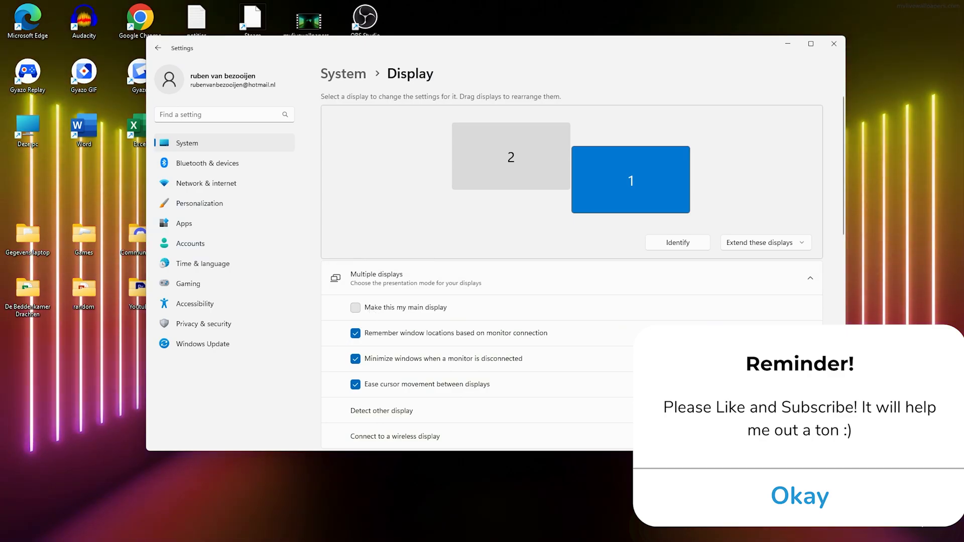
- Dismiss the subscribe reminder and select display 1 in the arrangement
left_click(799, 495)
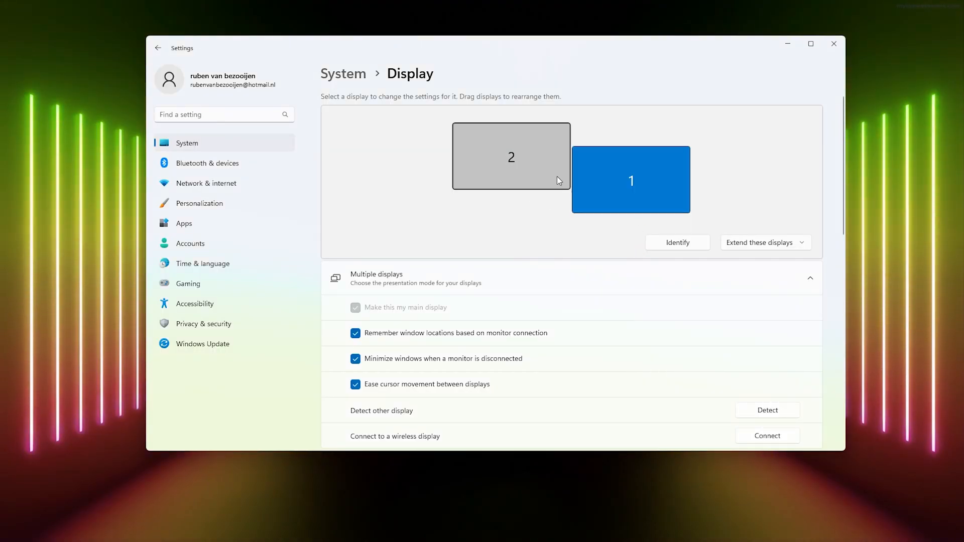
left_click(631, 179)
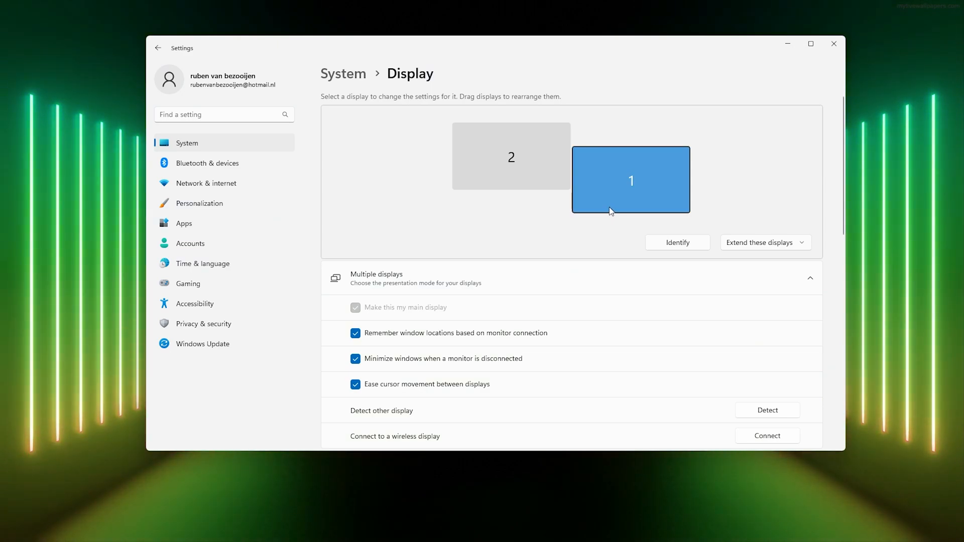
mouse_move(596, 194)
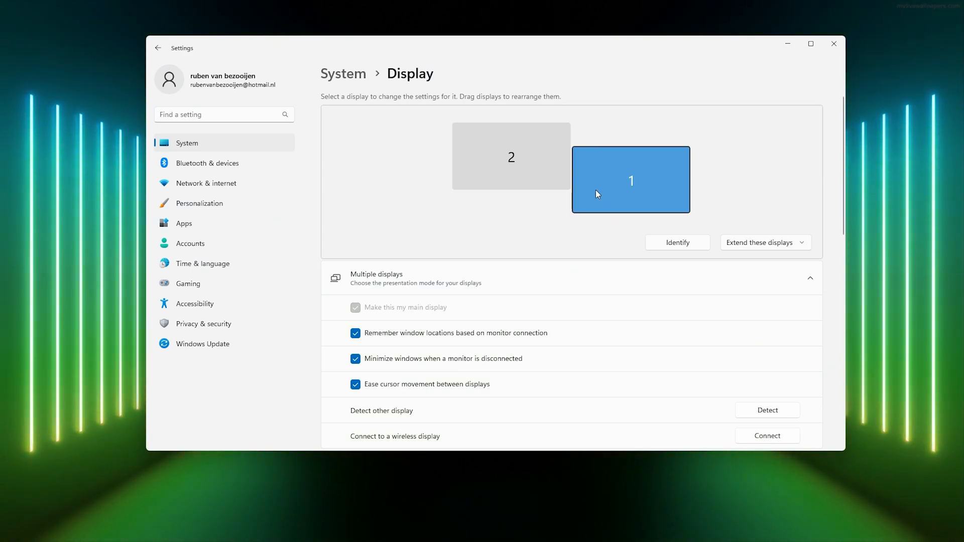